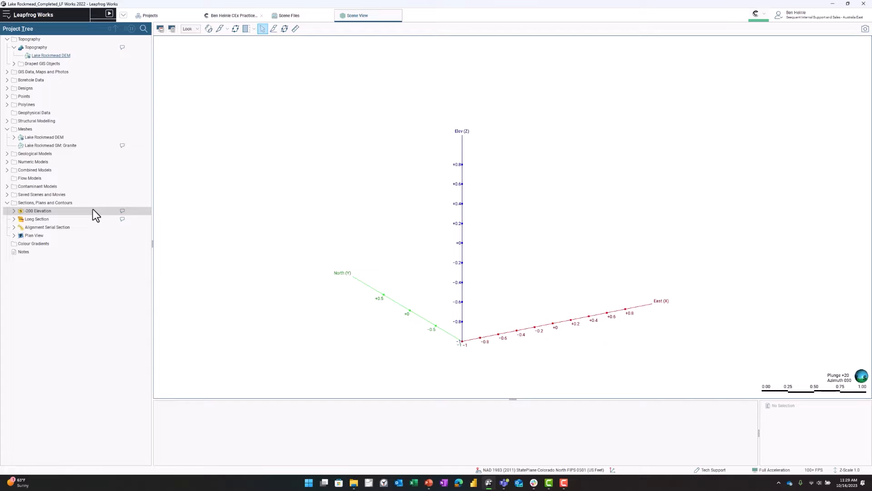
Step: Show Lake Rockmead GM's output volumes, check the Casing volume's details, and orbit the model
click(8, 154)
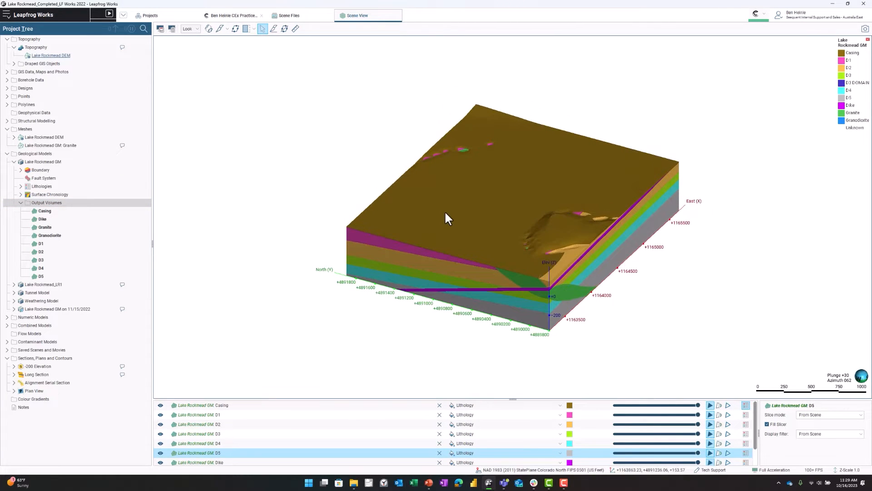
click(464, 226)
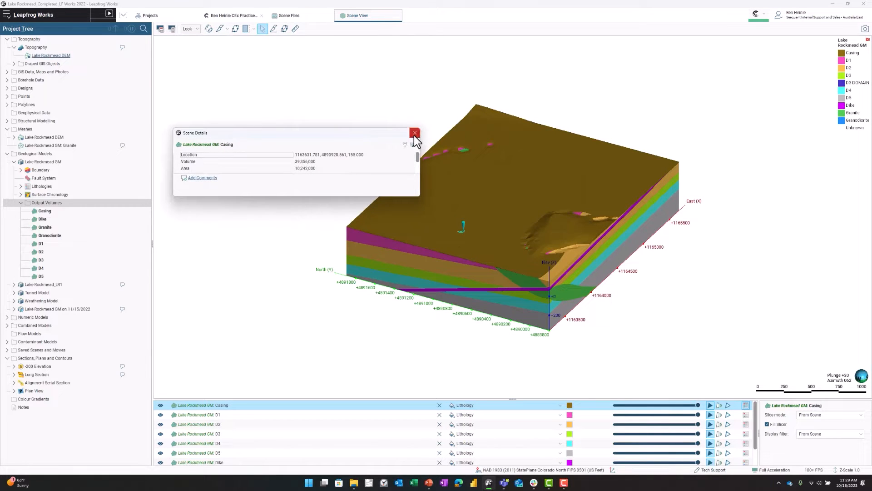
click(414, 132)
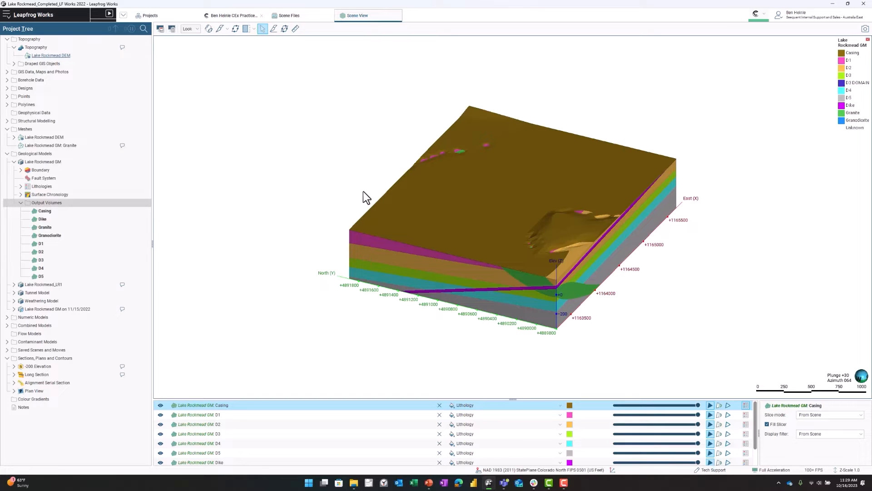
drag(367, 198, 436, 200)
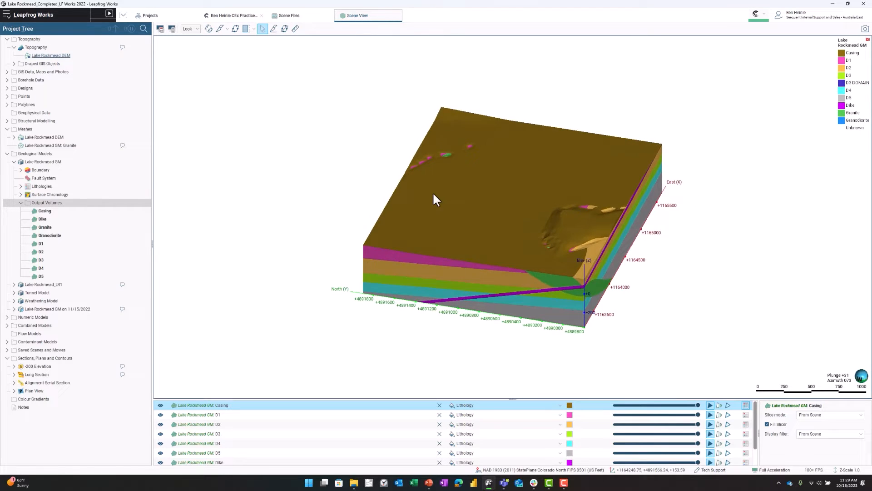
drag(436, 200, 317, 239)
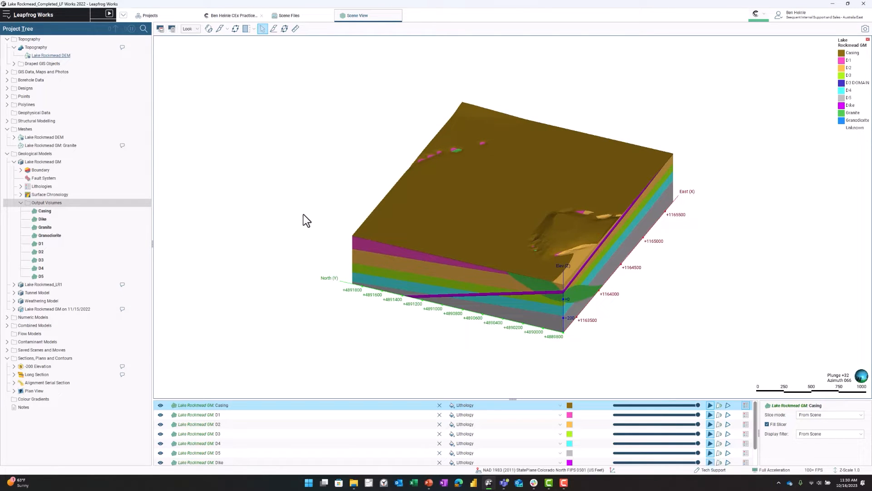
mouse_move(196, 312)
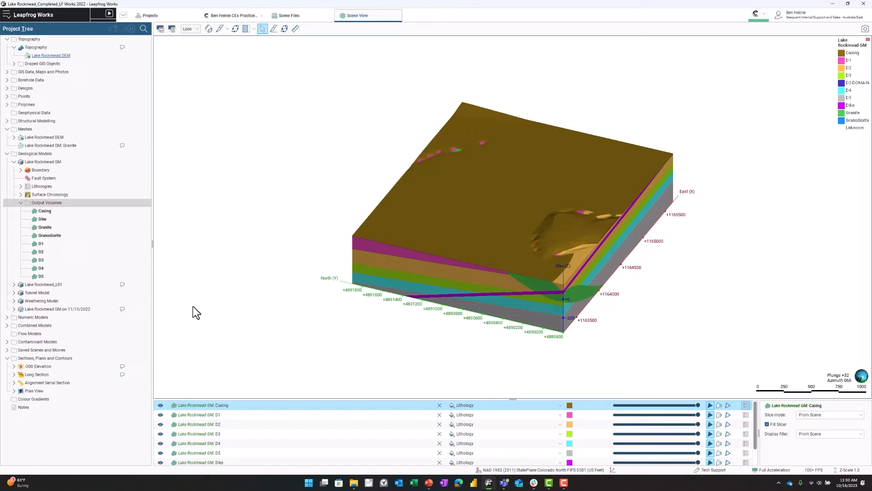
Step: Export the Casing volume's thickness grid as Arc/Info ASCII file 'Casing Thickness Grid.asc'
click(45, 211)
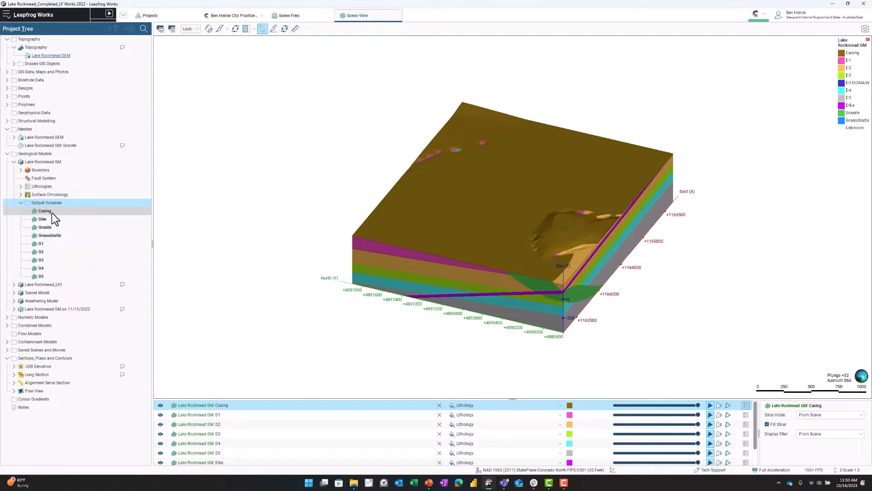
click(45, 211)
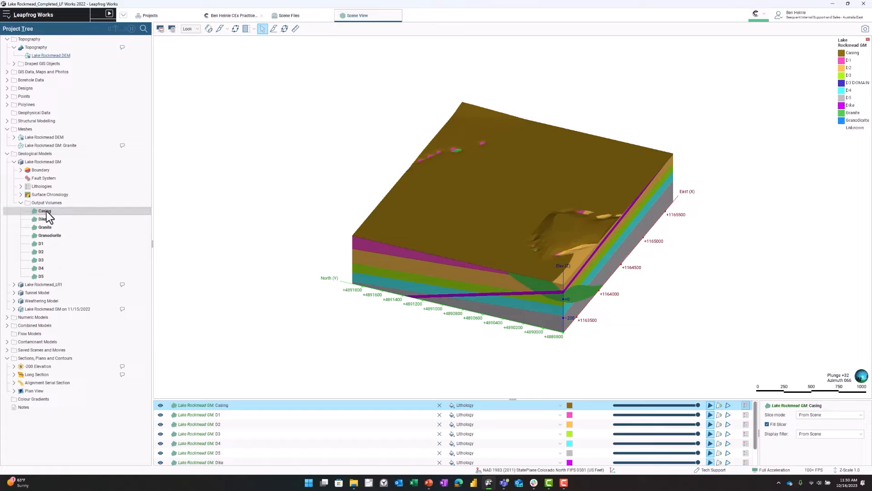
right_click(45, 211)
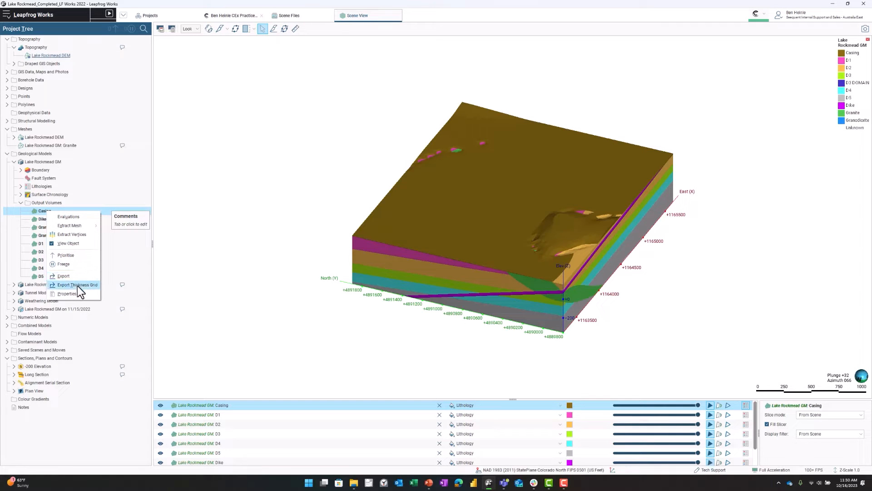
click(77, 284)
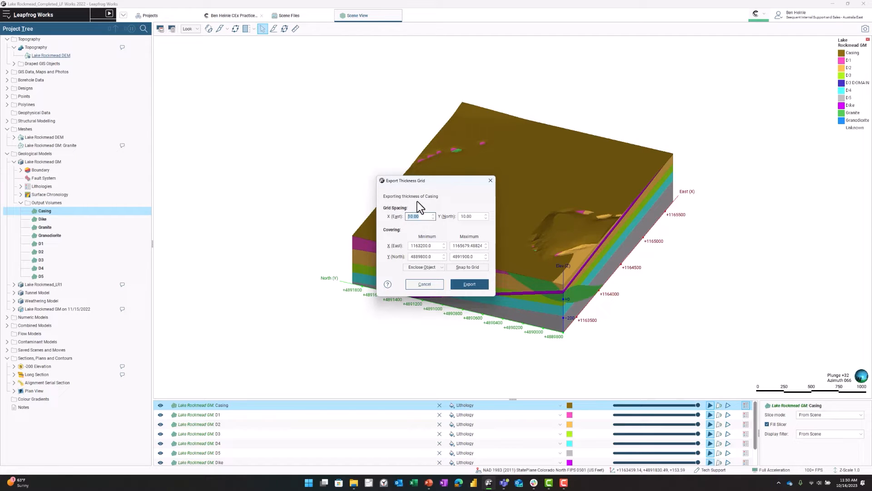
mouse_move(474, 280)
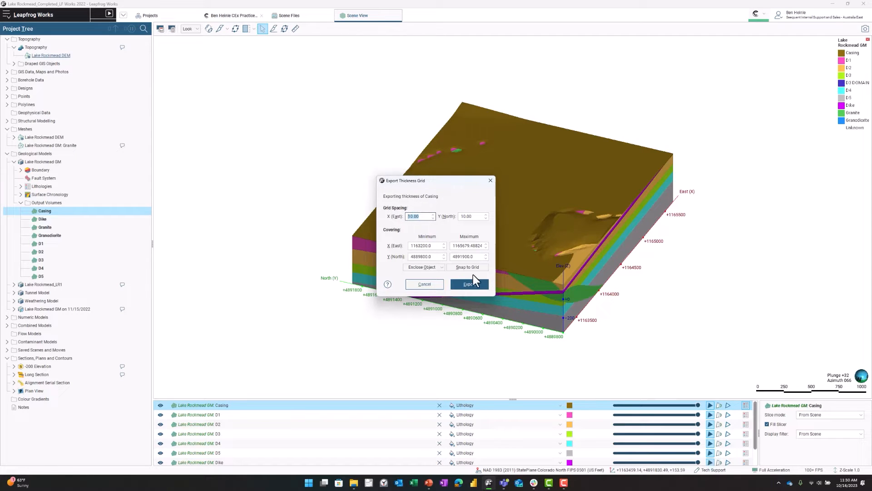
click(469, 284)
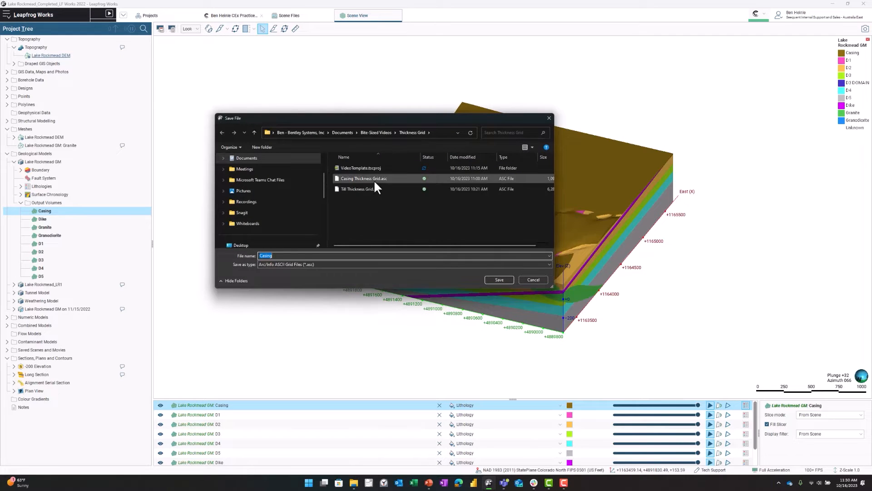
click(364, 178)
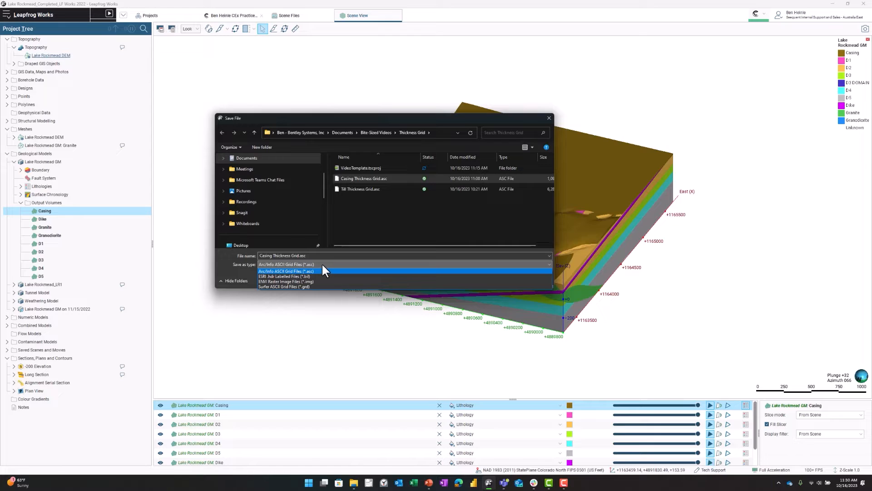
click(286, 271)
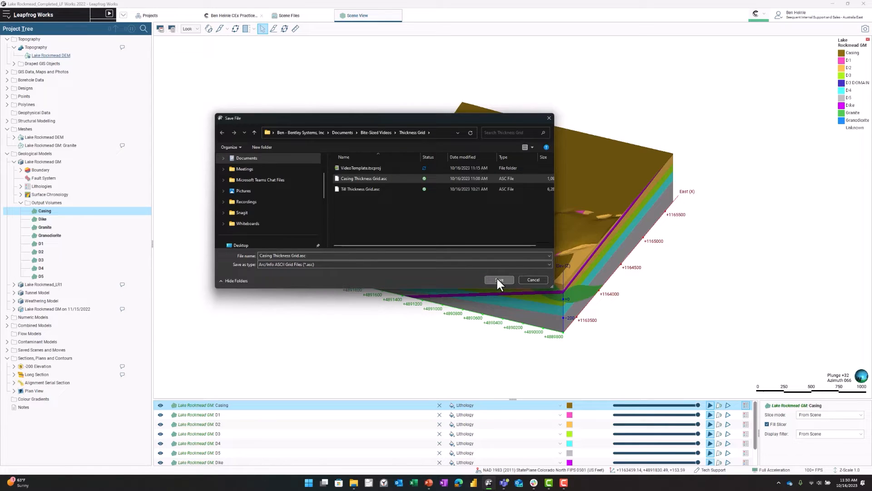
click(498, 280)
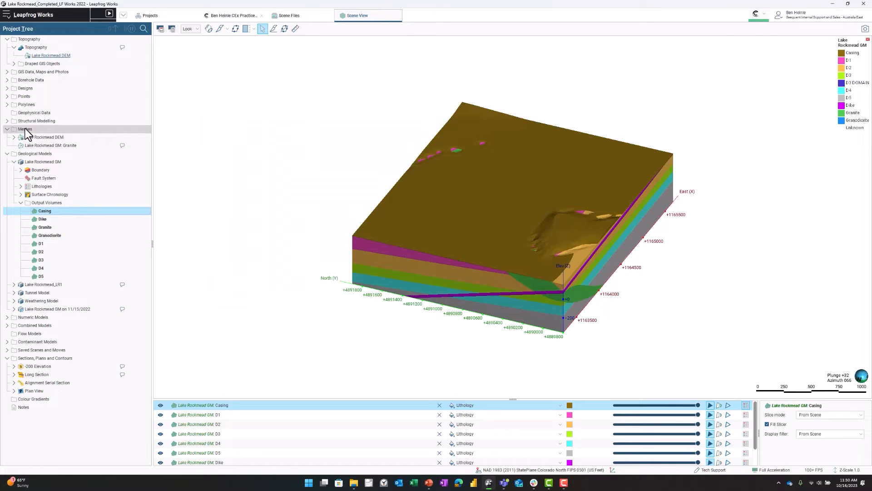
Step: Import 'Casing Thickness Grid.asc' as an elevation grid mesh using default settings
right_click(25, 129)
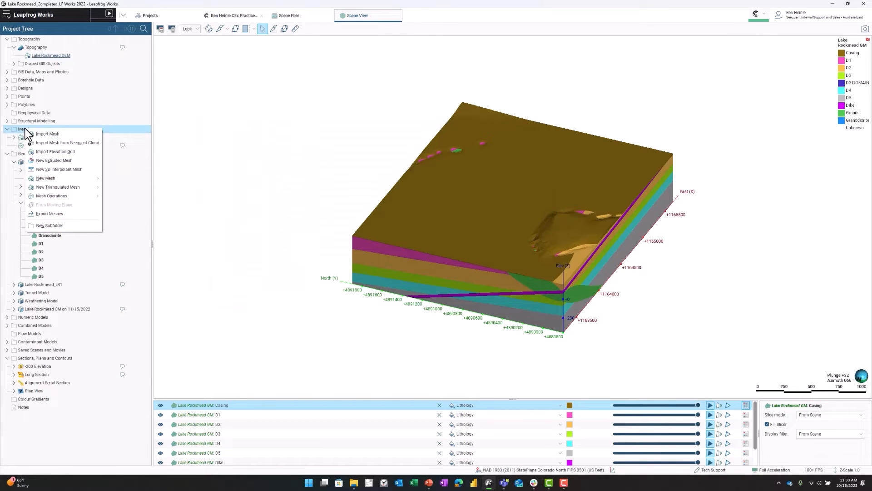
mouse_move(58, 152)
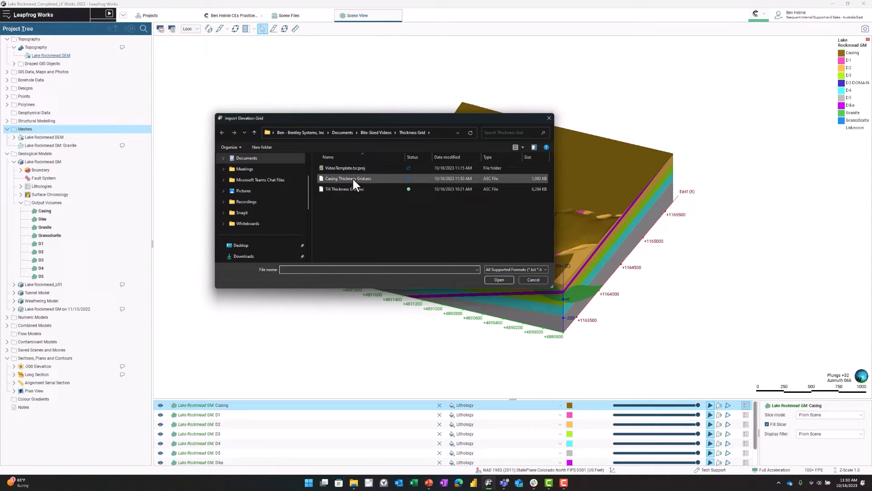
click(349, 178)
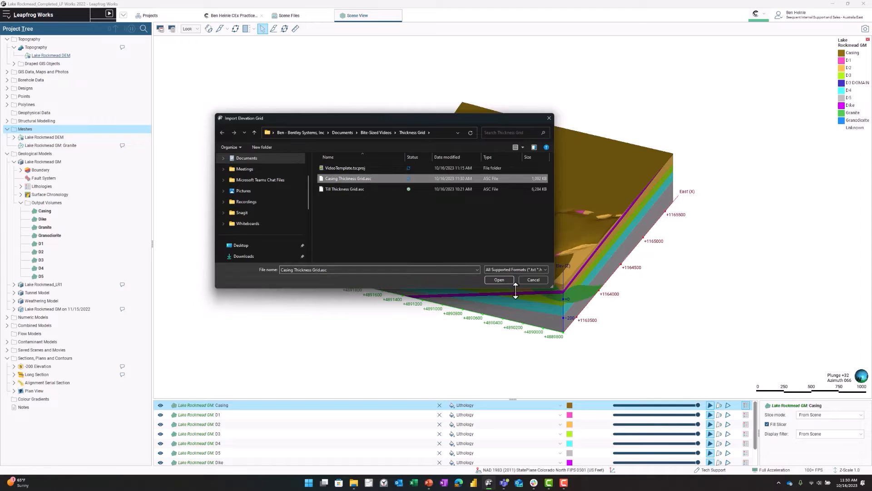
click(498, 280)
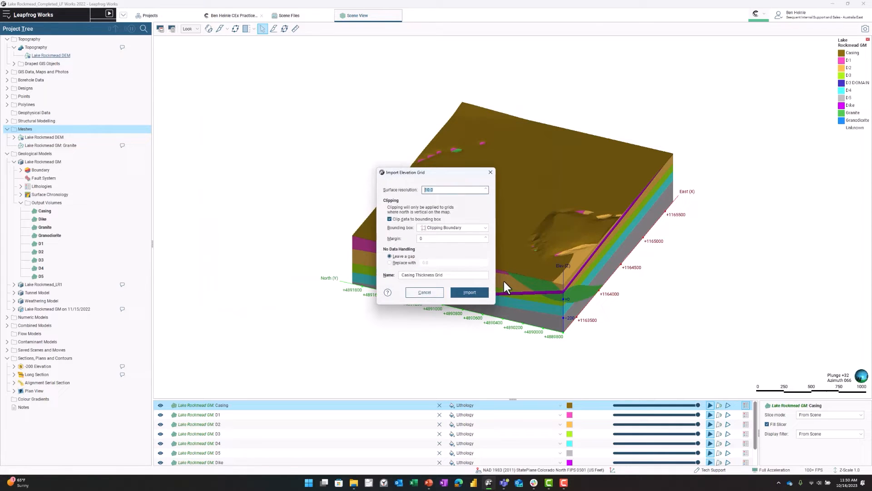
mouse_move(416, 207)
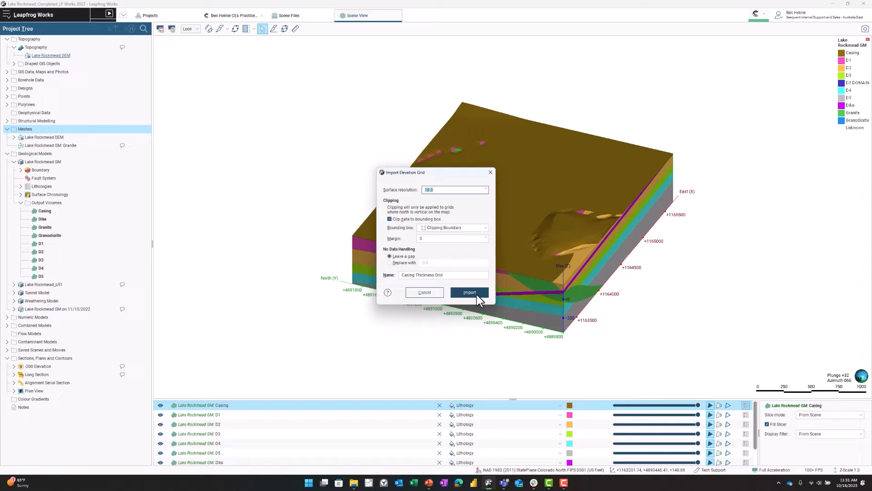
click(469, 292)
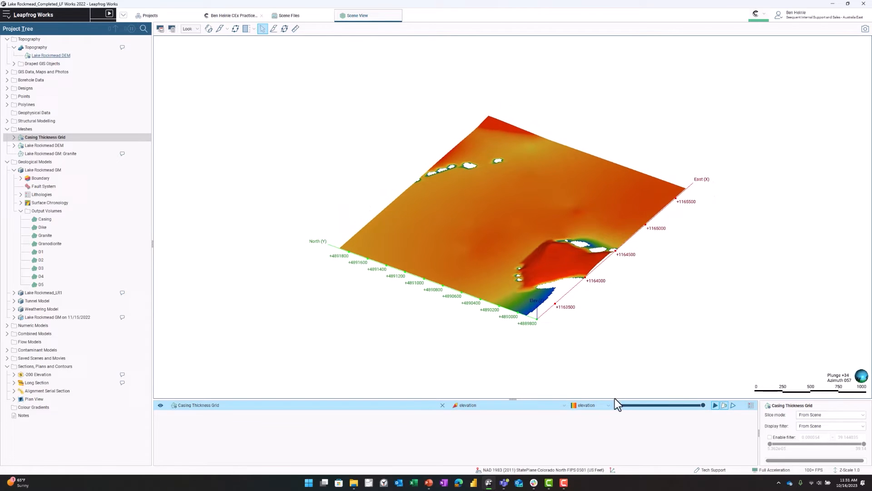
Step: Colour the grid with discrete 'Thickness Colormap' of eight equal rainbow intervals, showing its legend
click(585, 405)
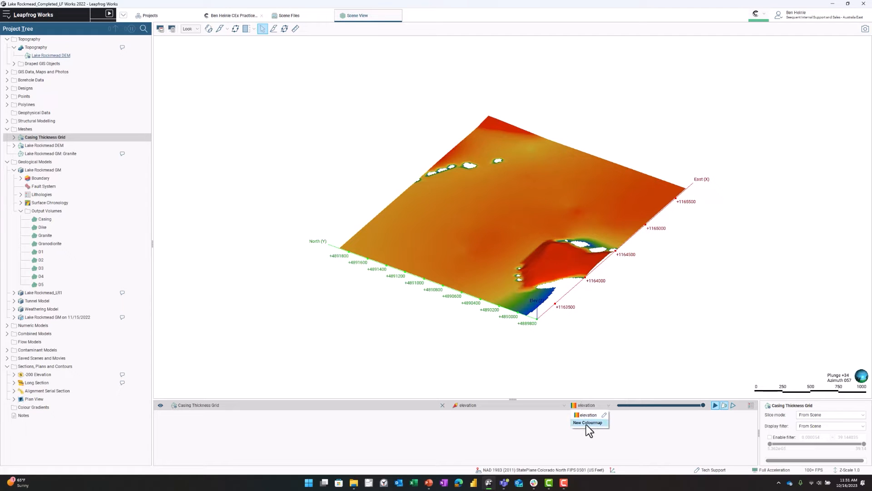
click(588, 423)
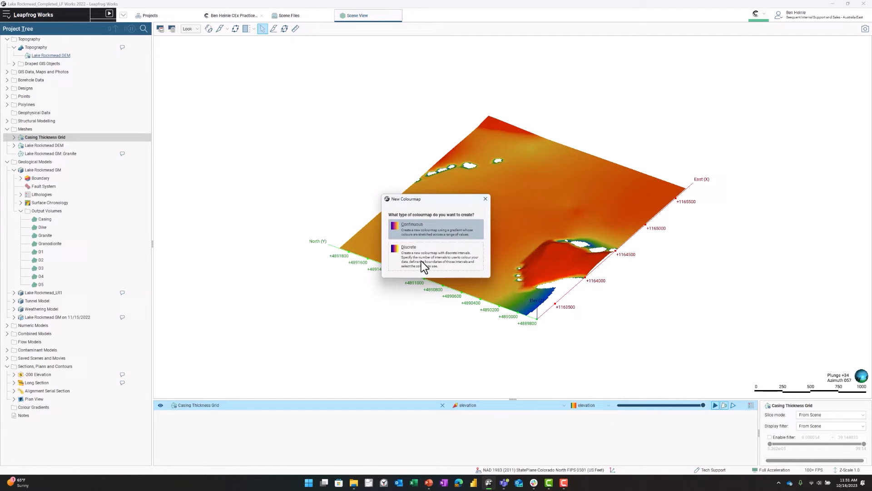
click(409, 246)
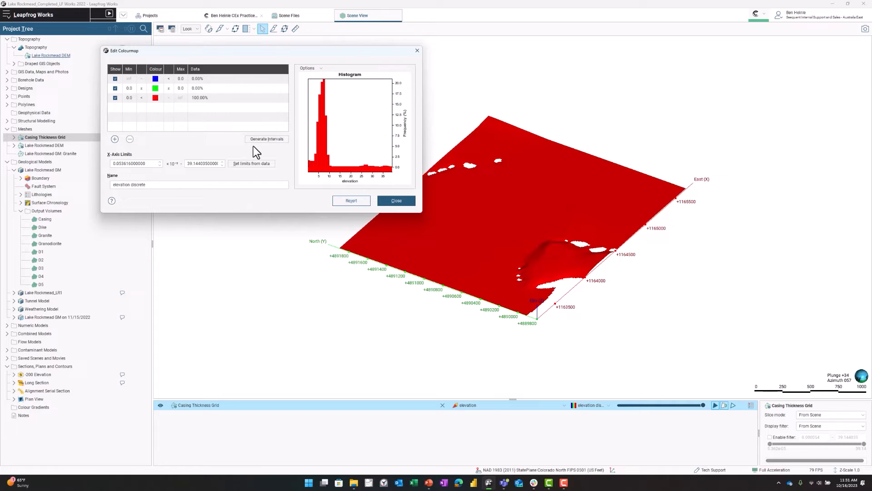
mouse_move(267, 139)
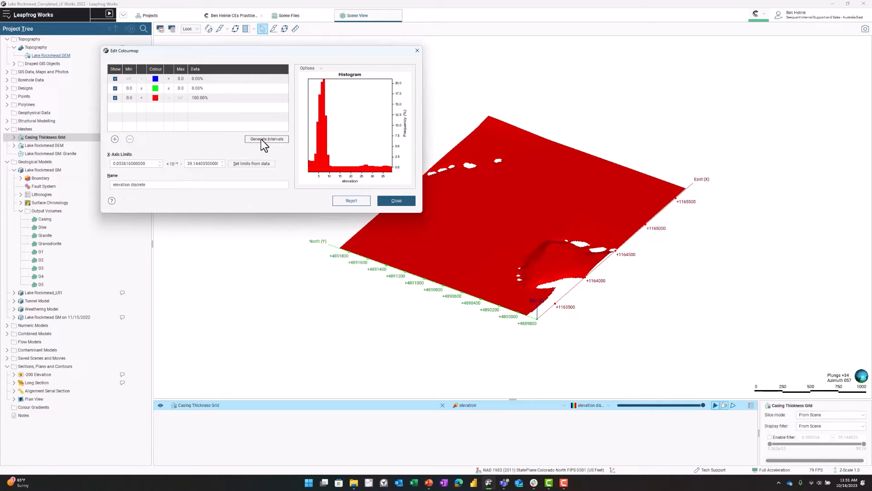
click(266, 138)
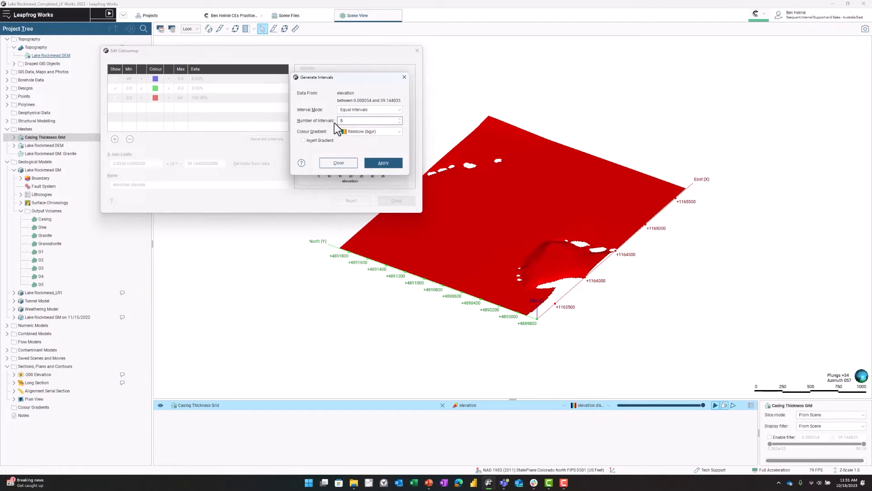
click(383, 163)
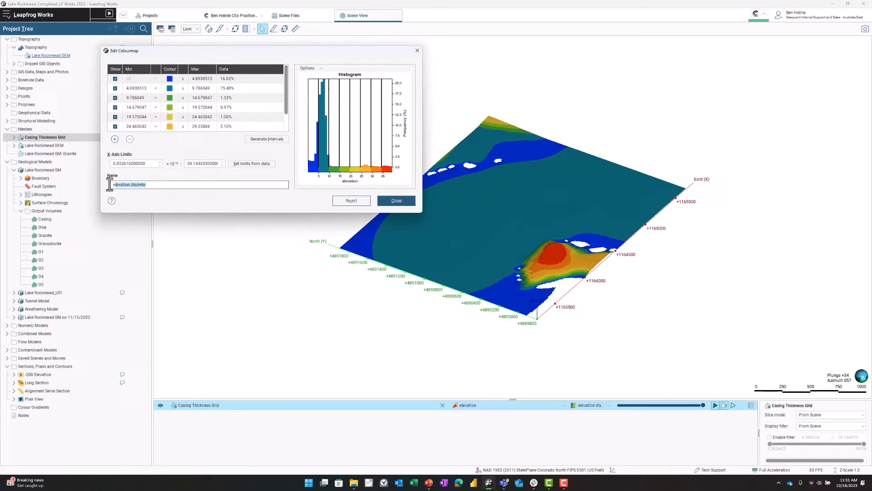
text(Thickness Colormap)
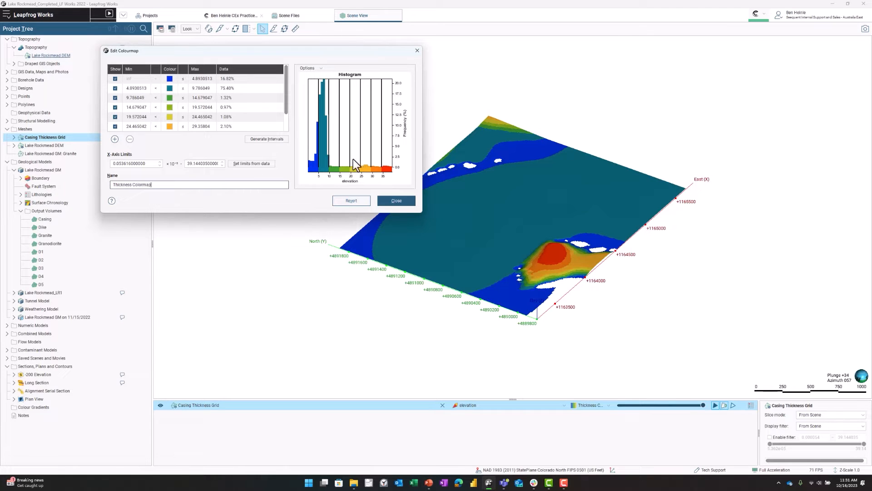
click(396, 201)
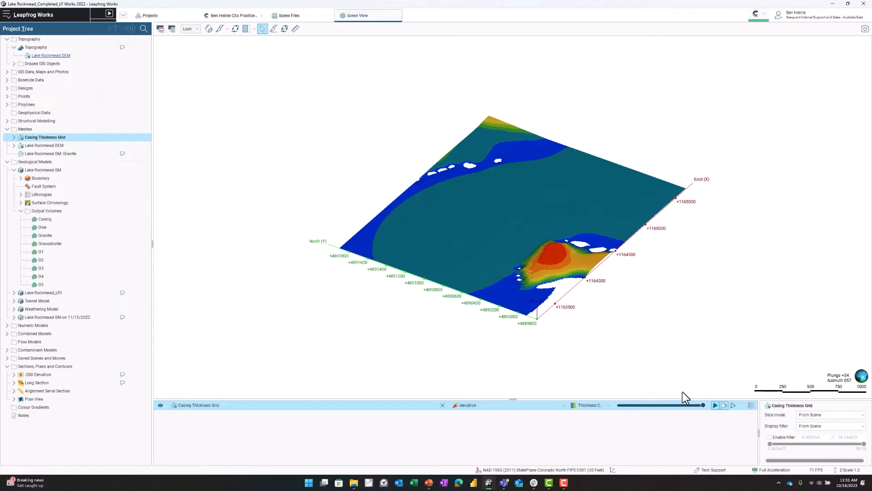
click(750, 405)
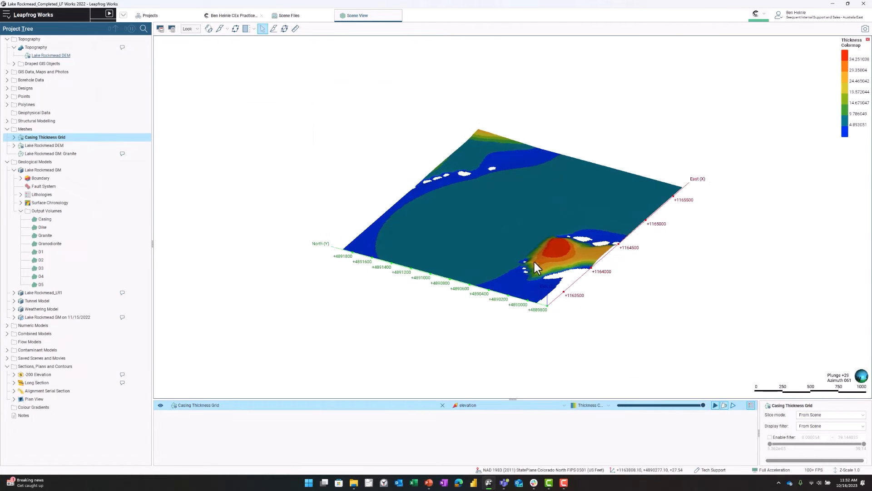
Step: Create contour lines from the Casing Thickness Grid surface
drag(537, 267, 445, 301)
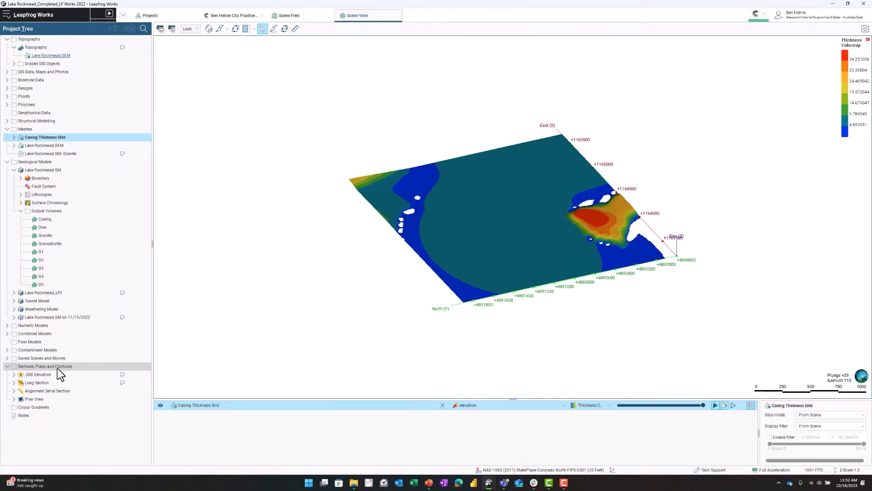
right_click(45, 366)
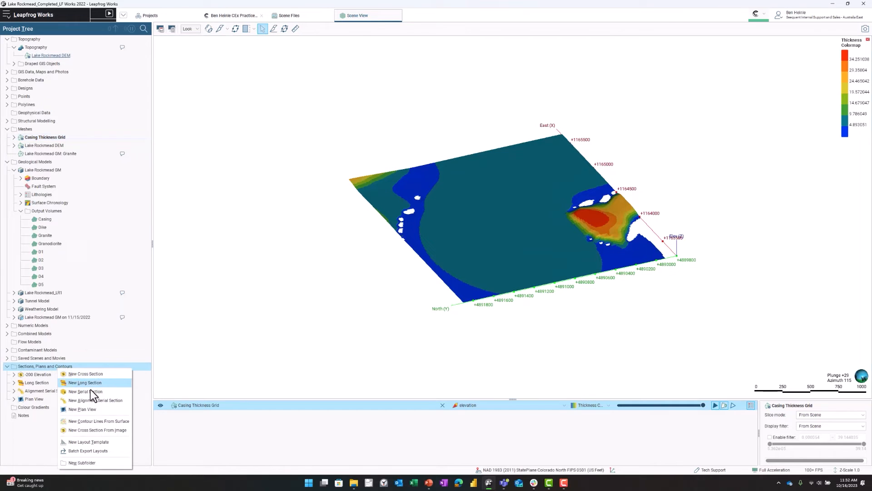
click(100, 420)
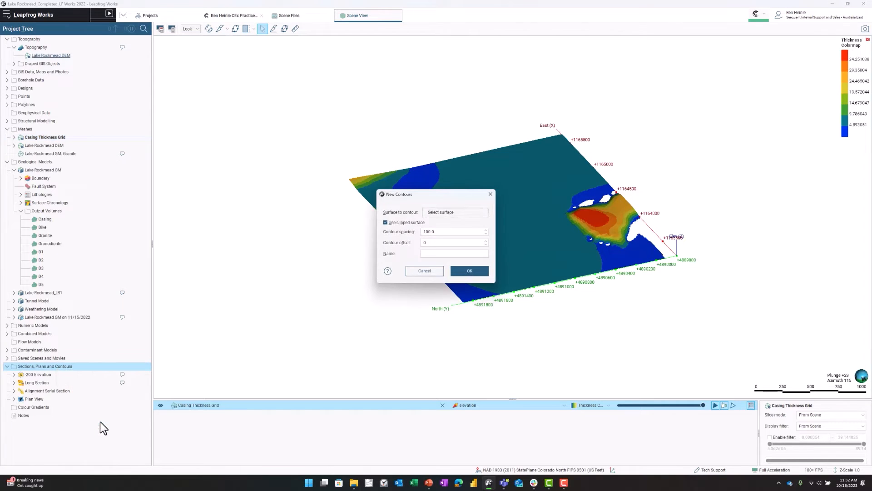
click(455, 212)
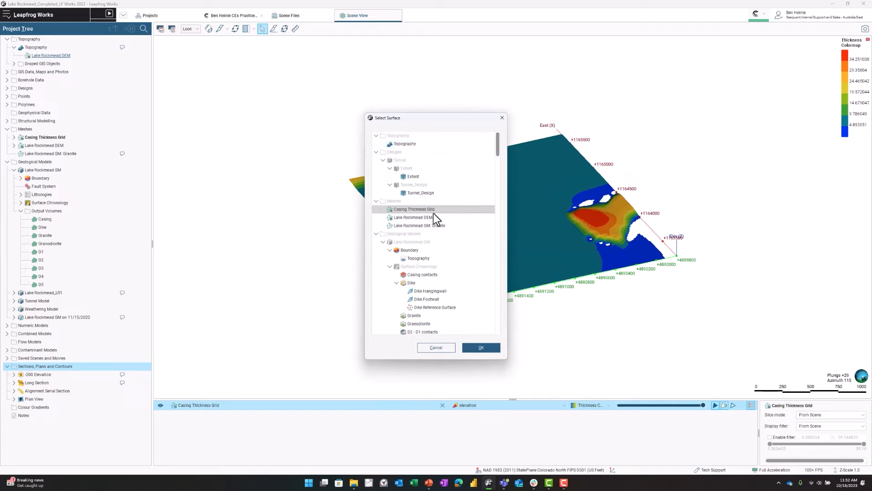
click(480, 347)
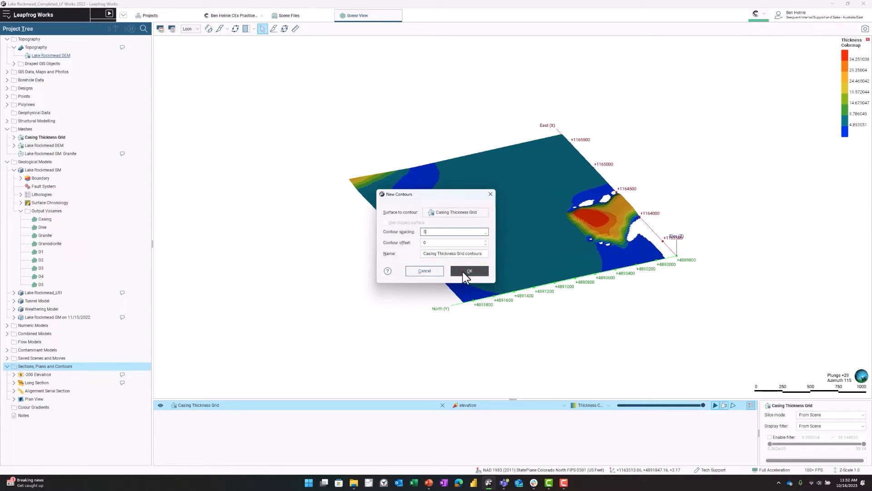
click(469, 271)
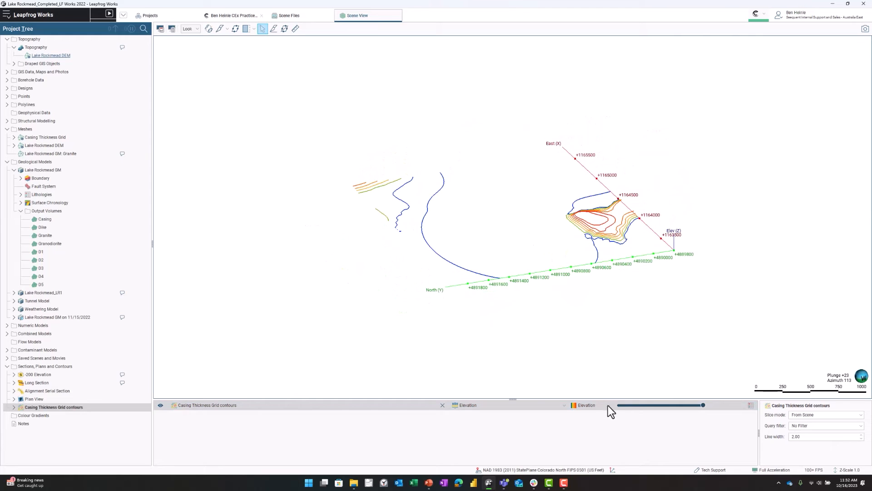
click(606, 405)
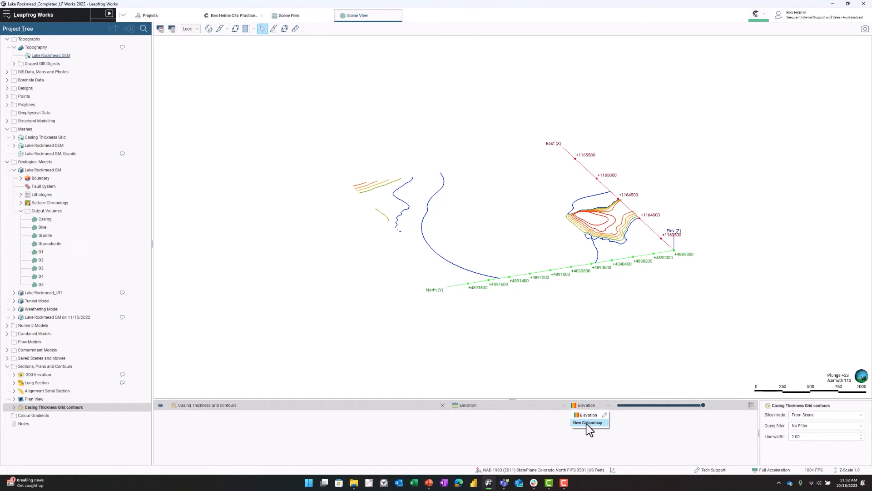
Step: Colour the contours with 'Thickness Colormap Contours', eight equal rainbow intervals
click(588, 423)
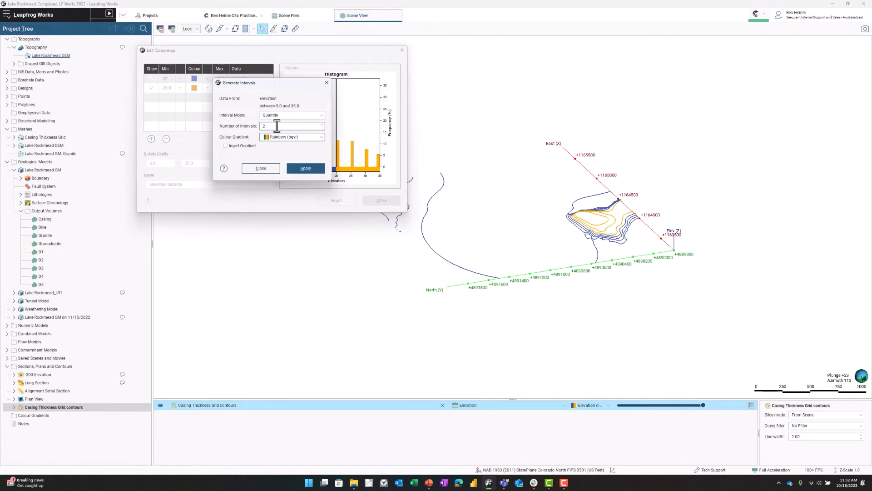
text(8)
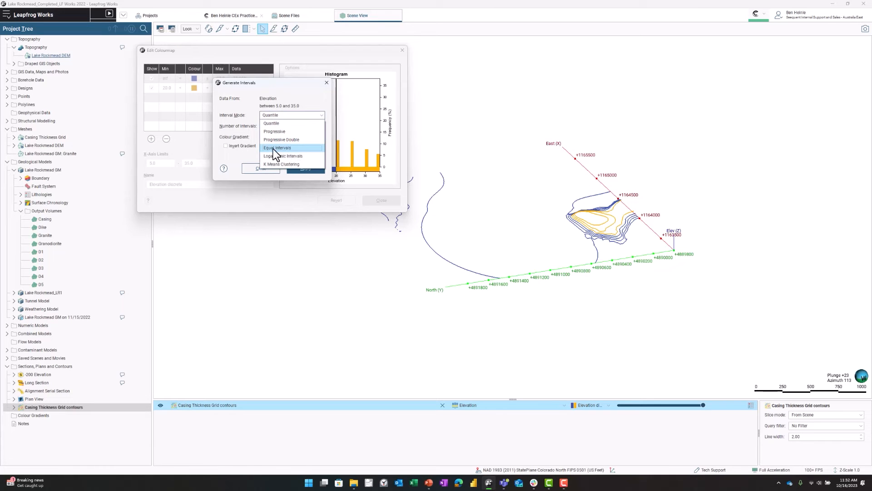
click(277, 147)
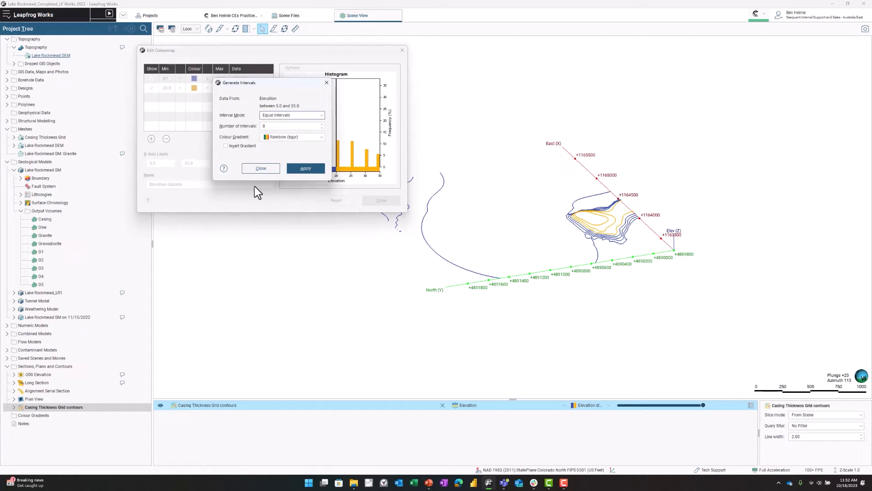
click(305, 168)
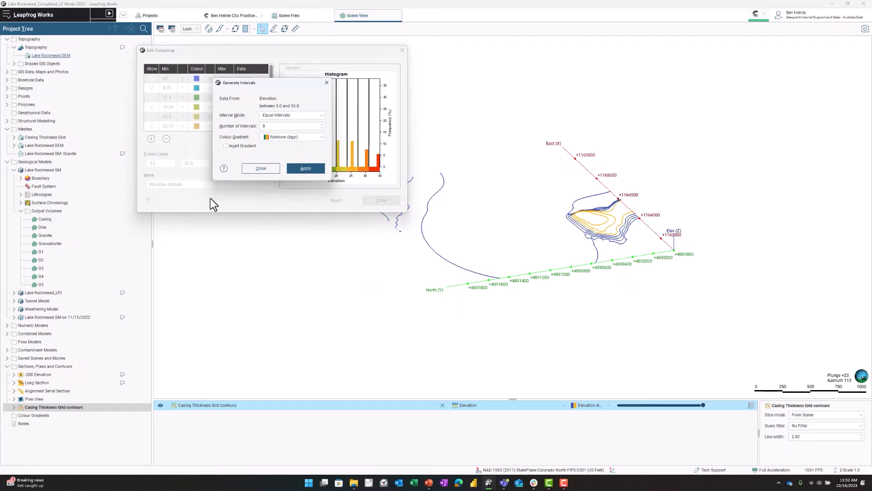
click(306, 169)
text(Thickness C)
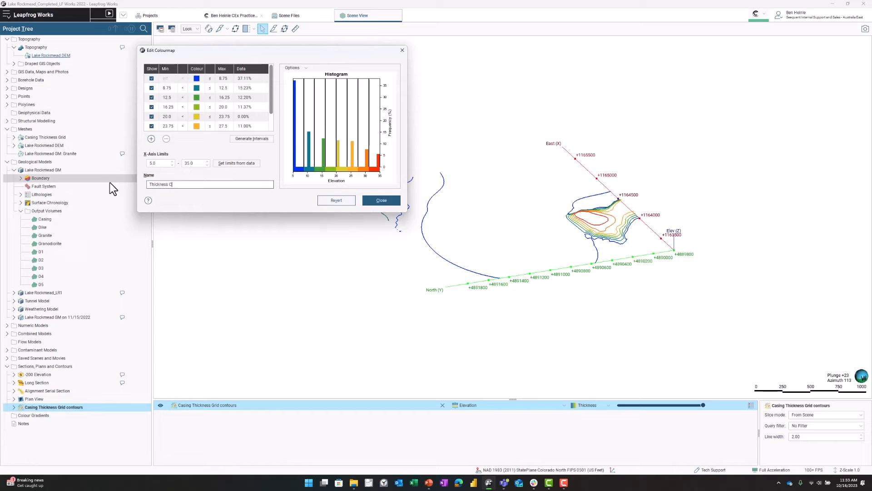
text(olormap)
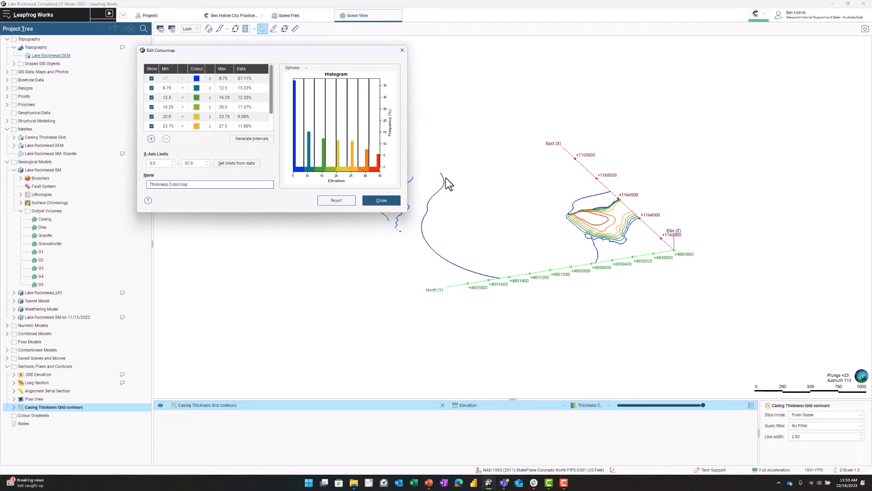
text(Contours)
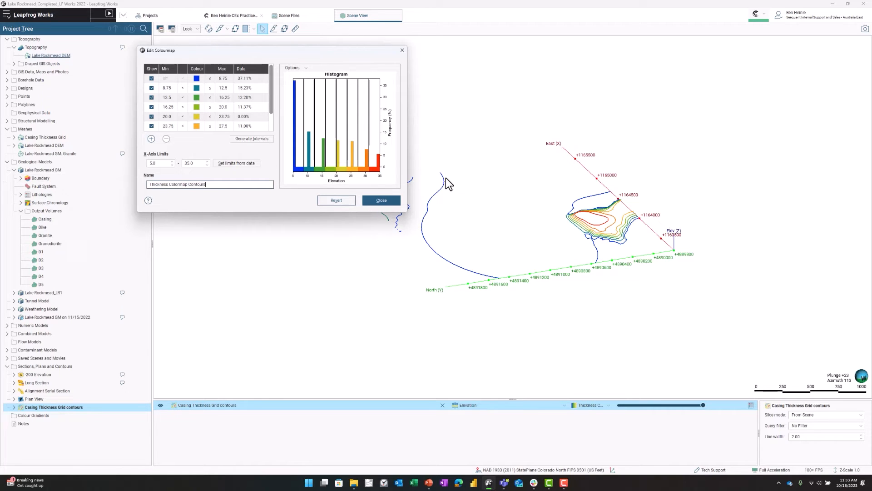
click(380, 200)
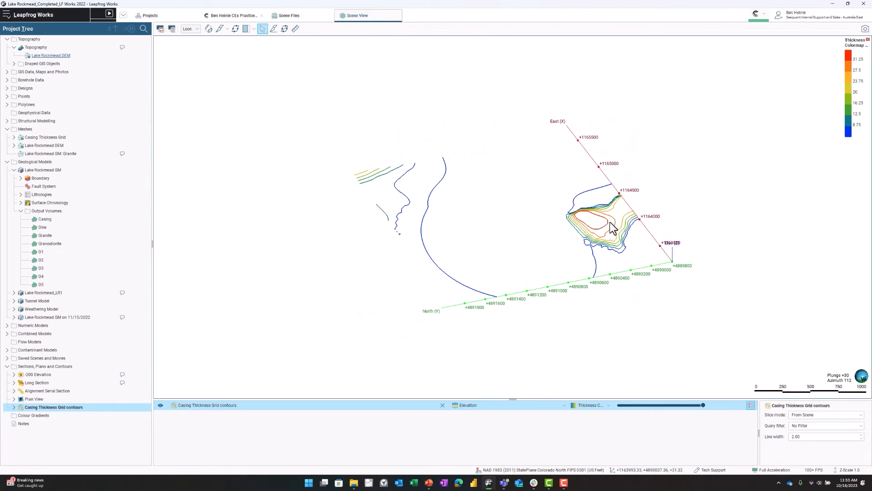
click(597, 225)
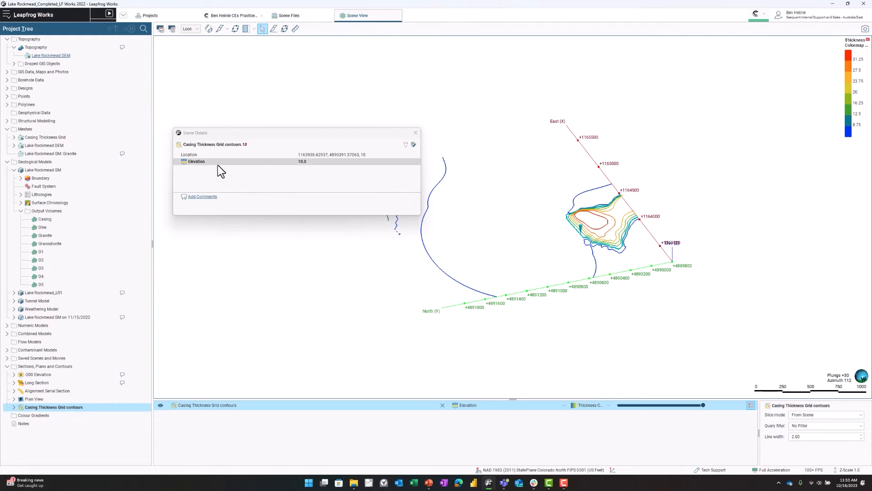
click(415, 132)
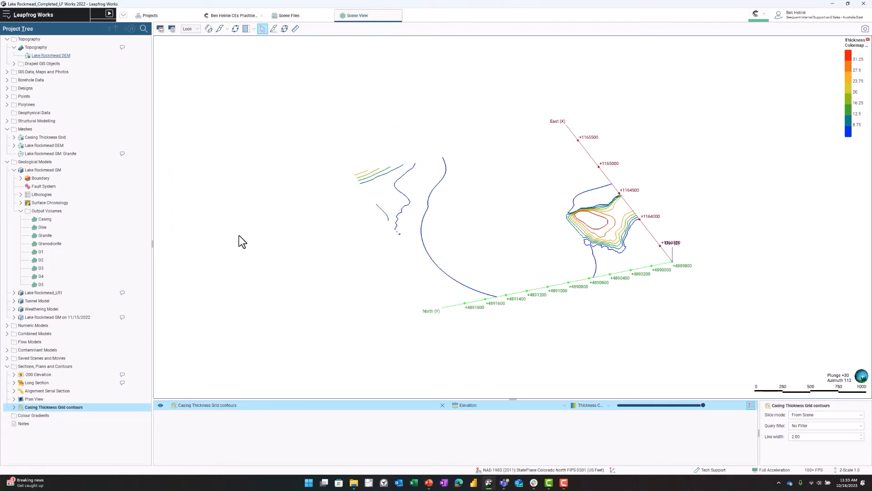
mouse_move(408, 227)
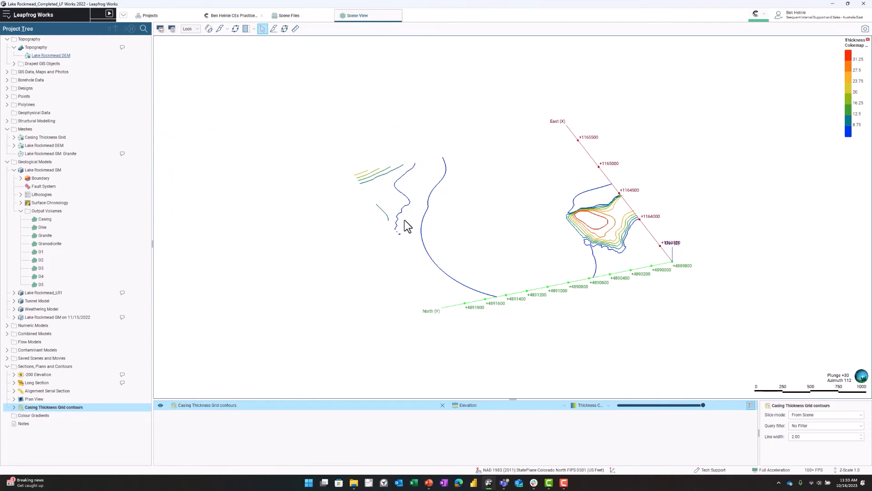
drag(406, 226, 451, 258)
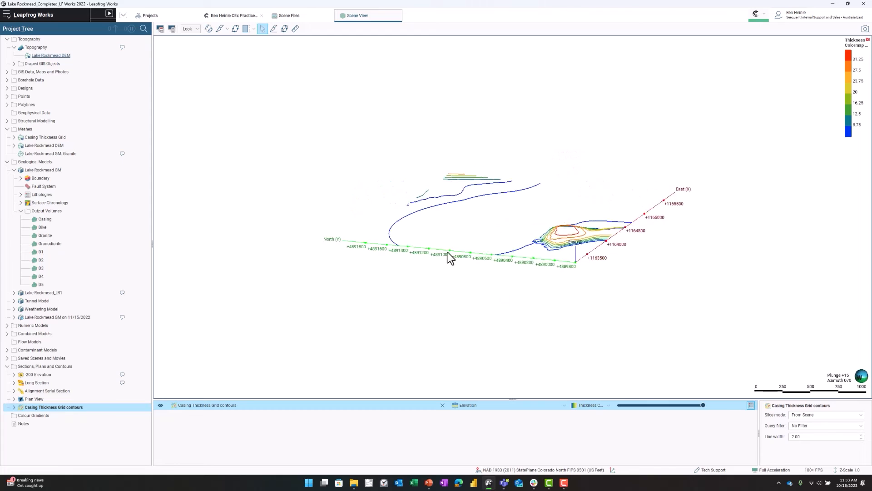
drag(451, 258, 498, 239)
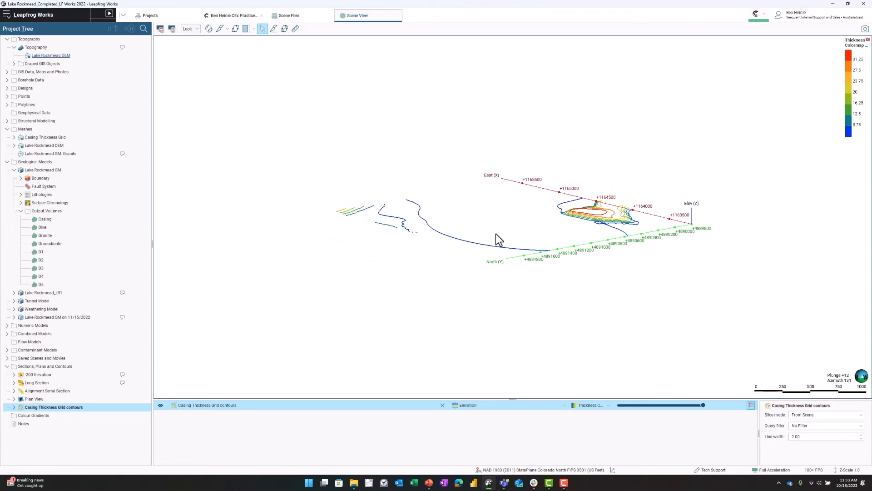
drag(498, 236, 567, 230)
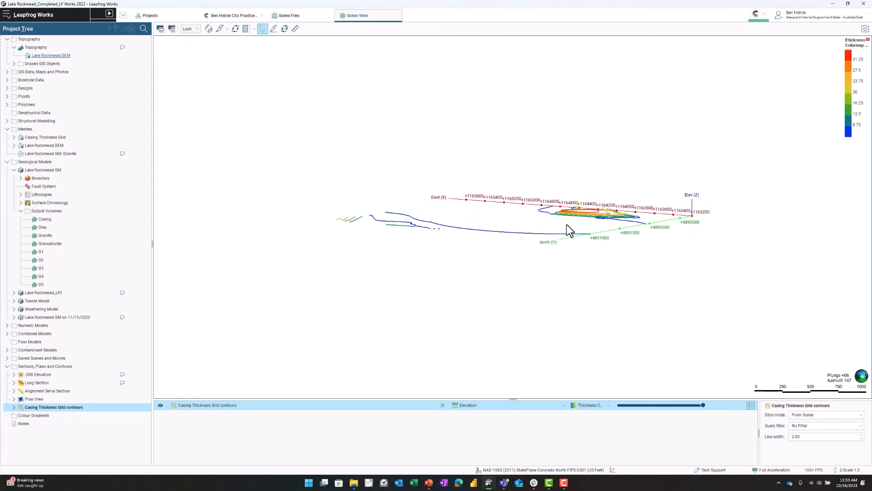
drag(570, 230, 461, 241)
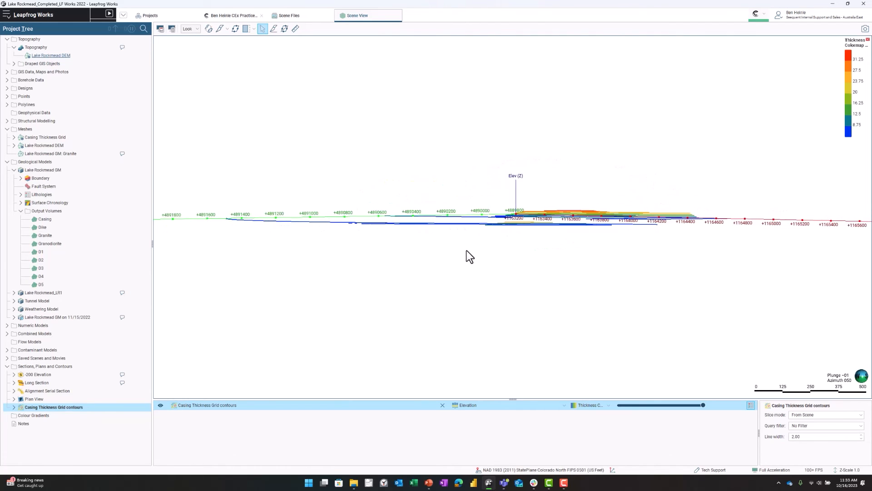
drag(471, 256, 410, 230)
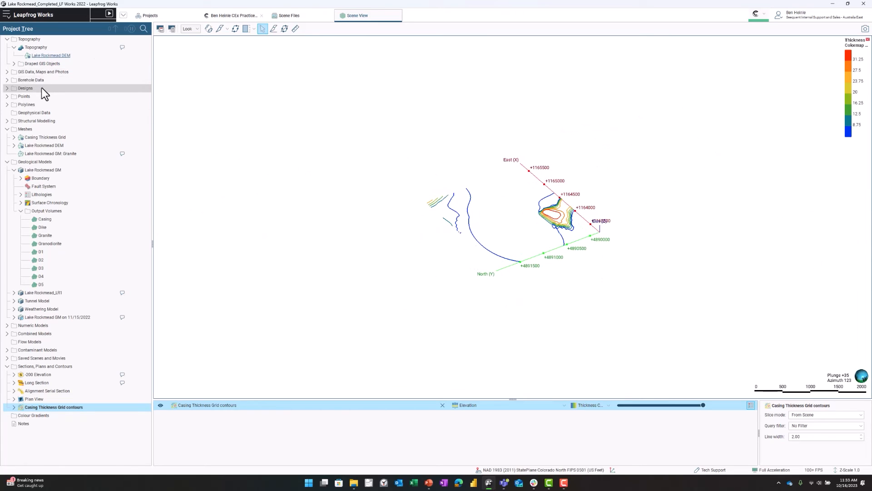
mouse_move(60, 120)
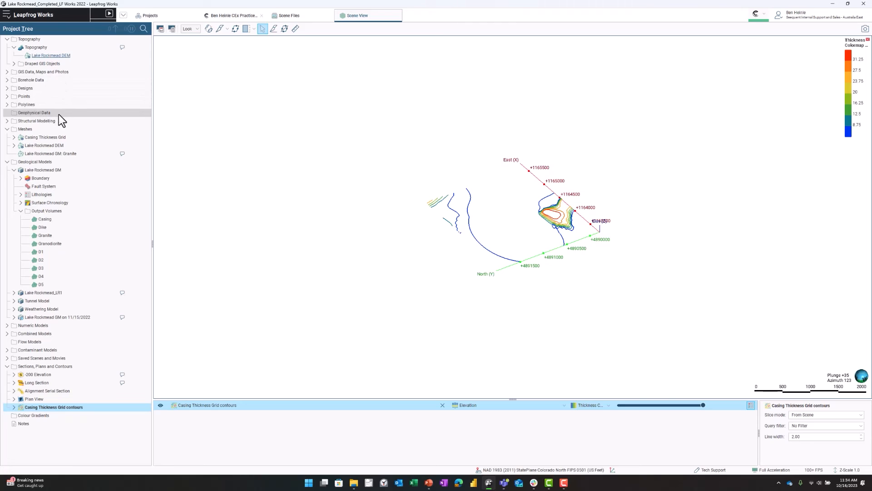
Step: Import 'Casing Thickness Grid.asc' as a 2D geophysical grid and select it
right_click(34, 113)
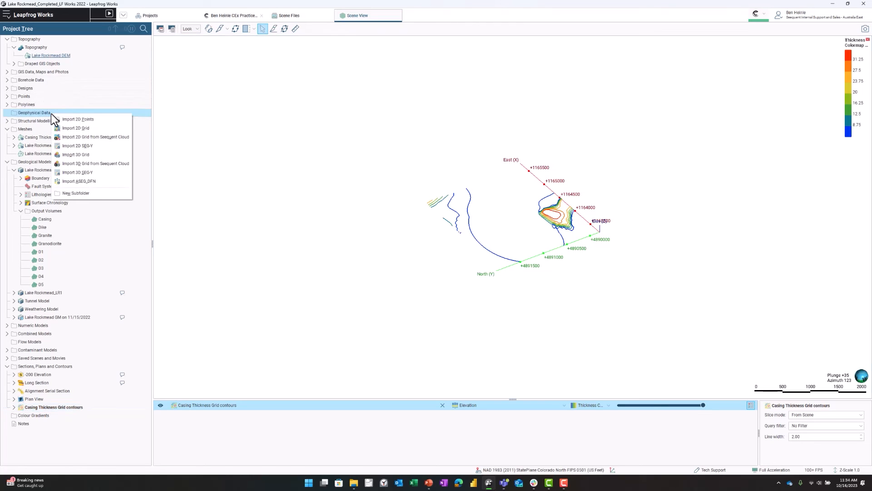
mouse_move(89, 128)
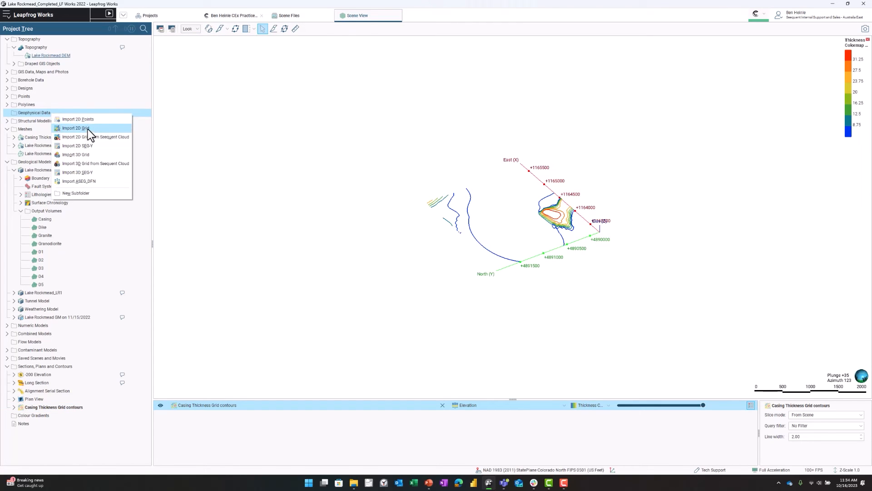
click(76, 128)
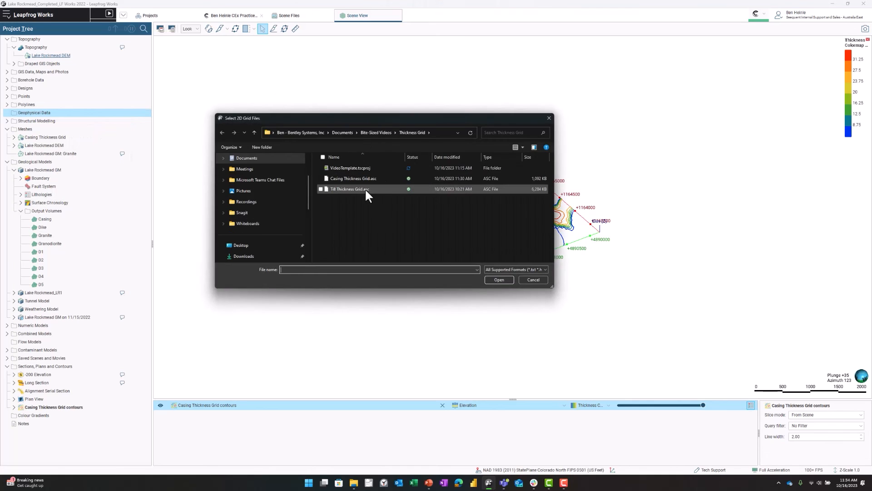
mouse_move(350, 178)
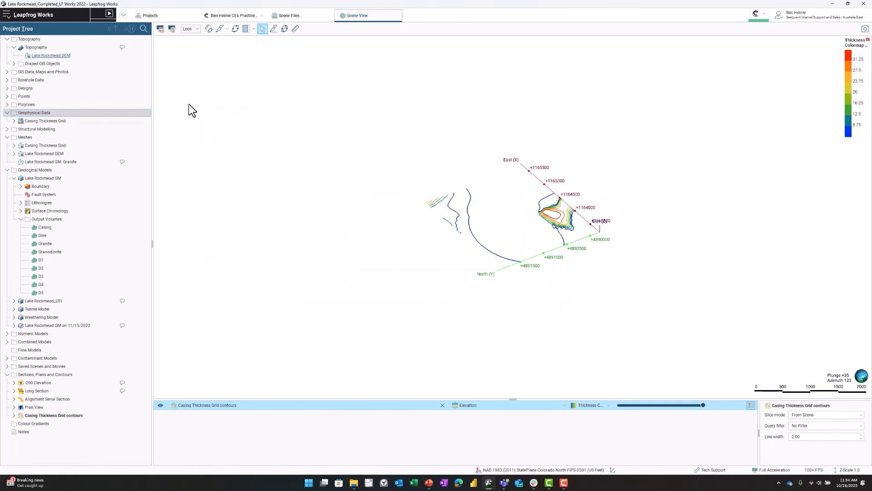
click(44, 120)
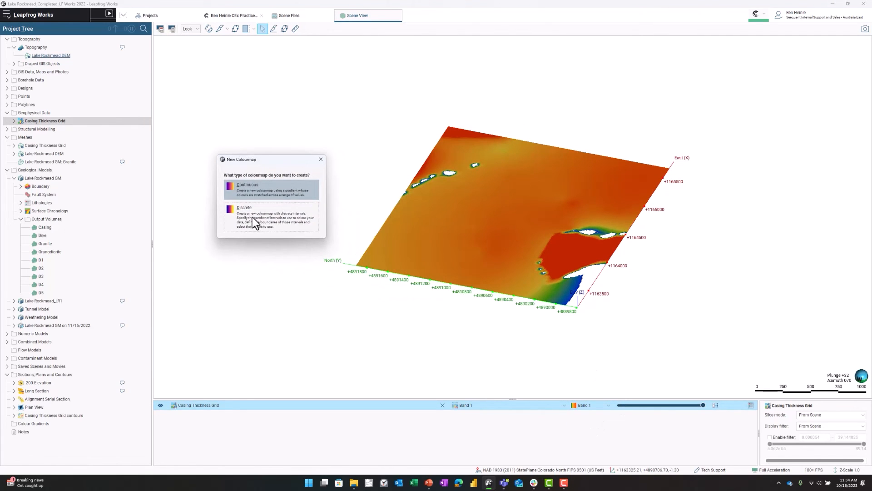
Step: Give the geophysical grid a discrete equal-interval colourmap named 'Thickness'
click(244, 208)
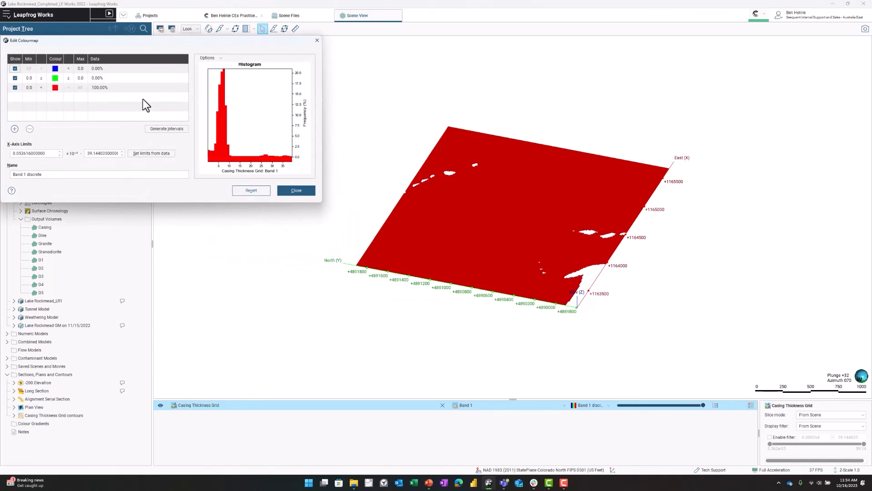
click(166, 129)
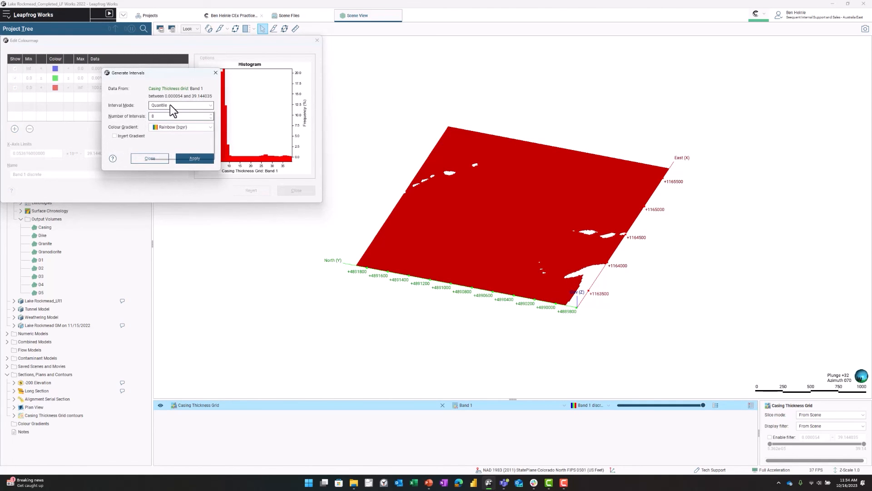
click(180, 105)
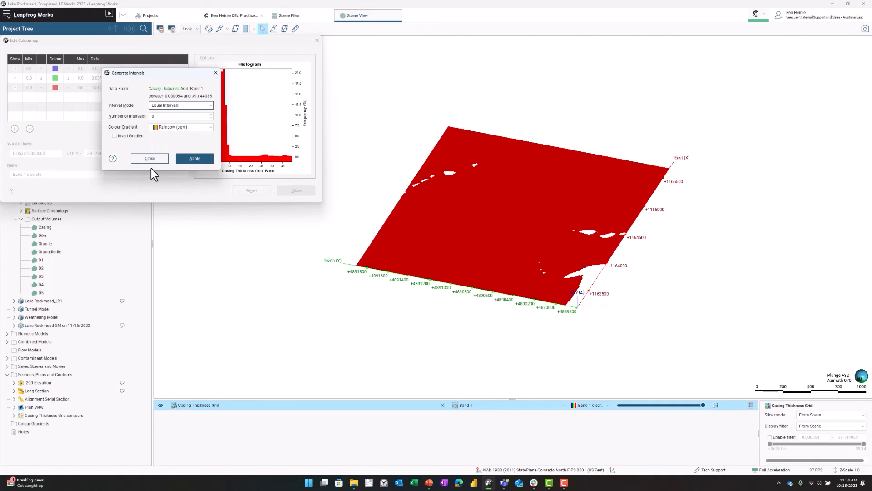
click(194, 158)
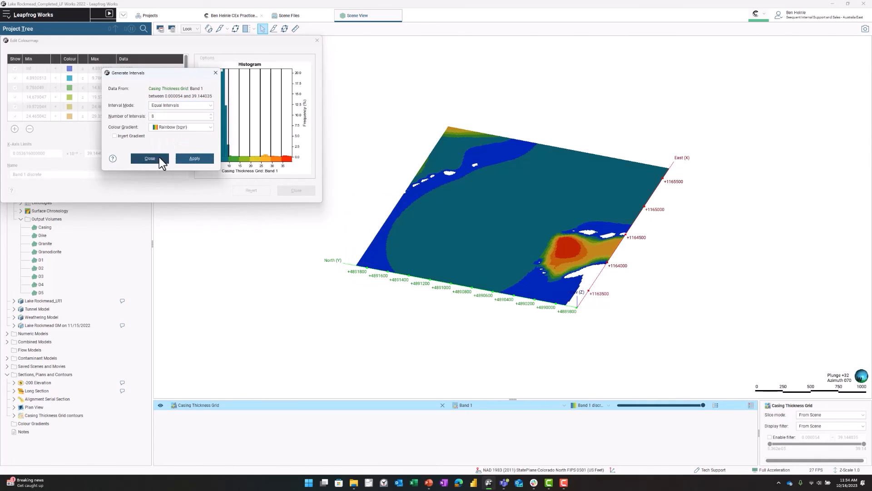
click(149, 159)
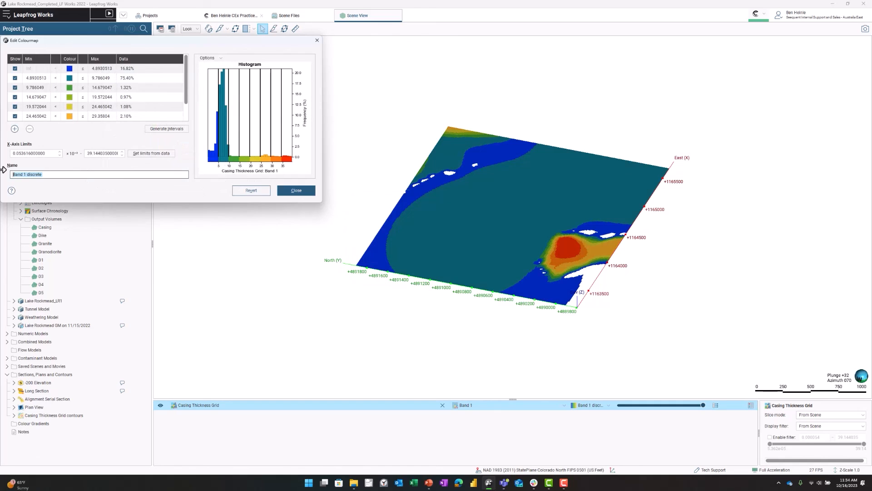
text(Thickness)
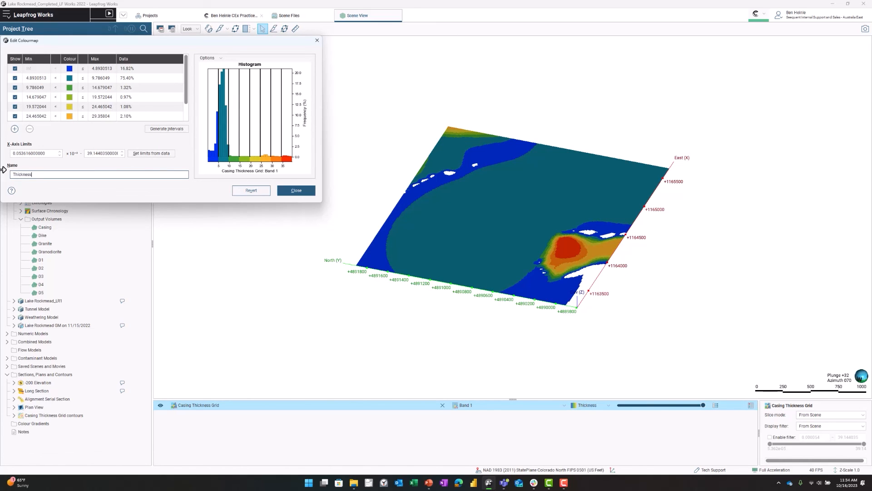
click(296, 191)
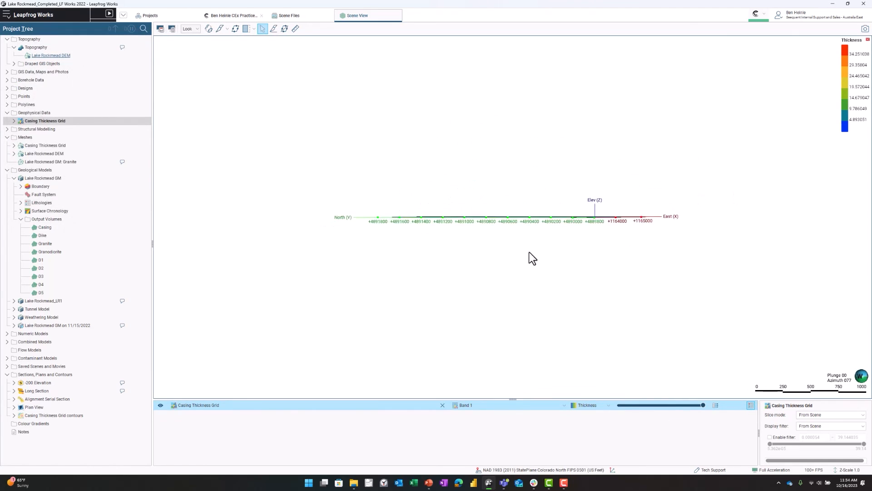
drag(531, 257, 348, 299)
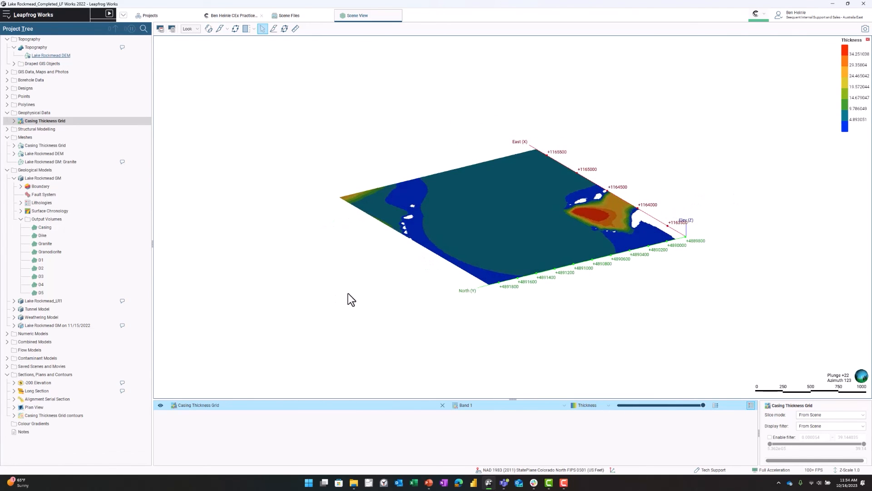
drag(350, 299, 589, 325)
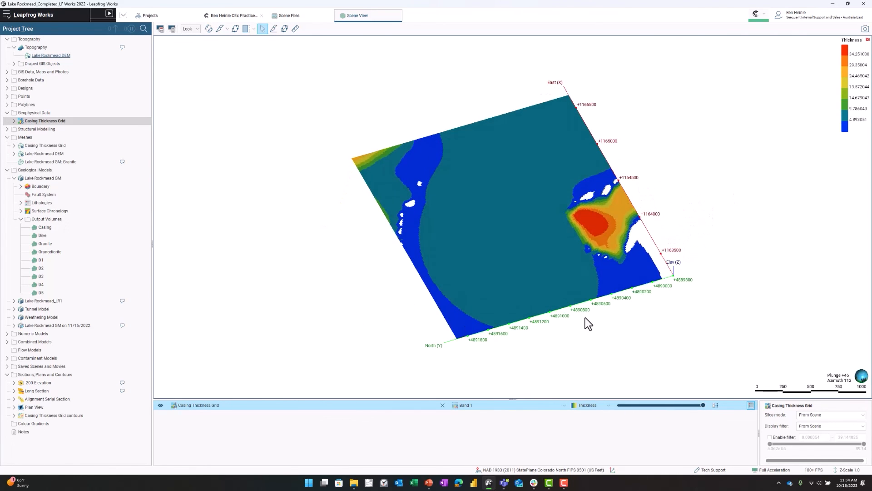